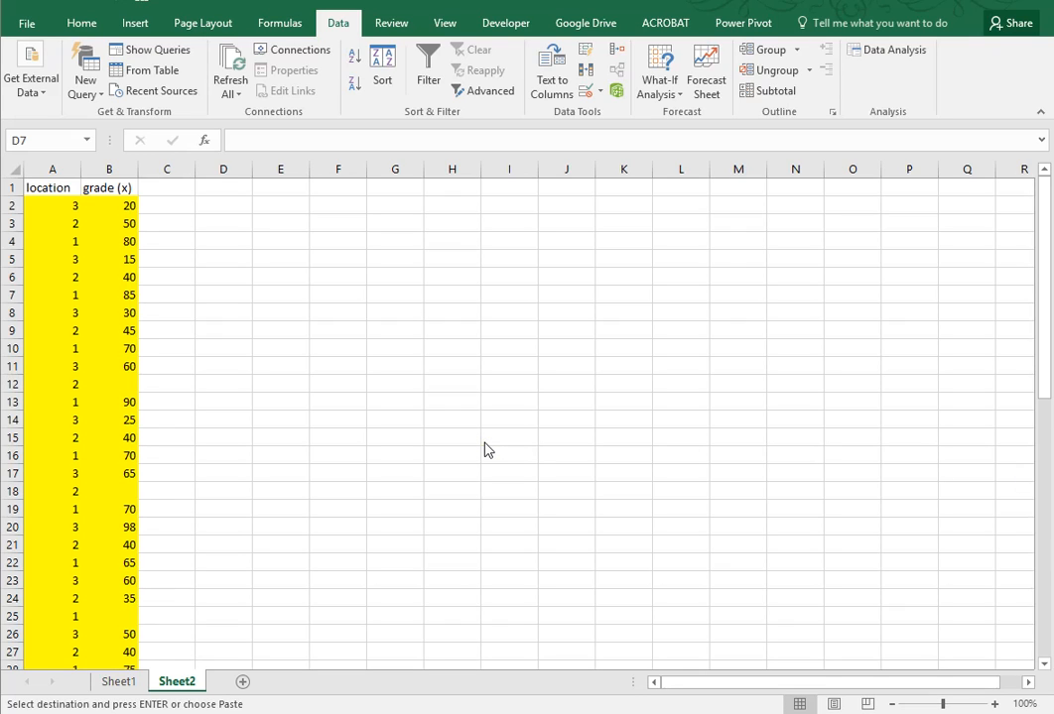
mouse_move(492, 444)
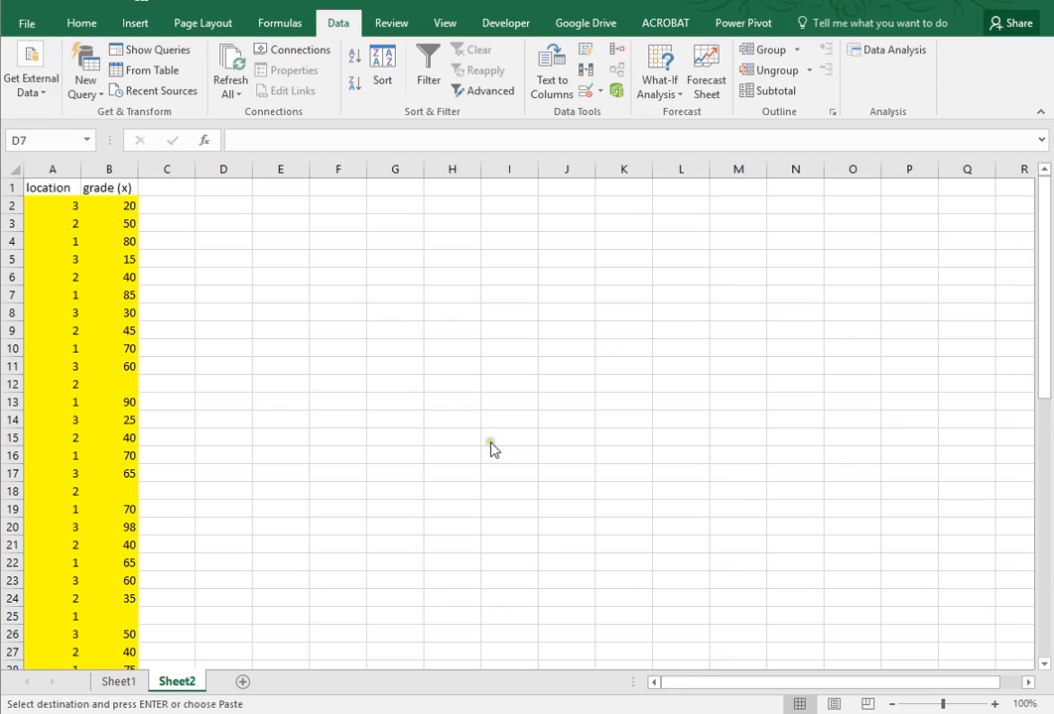
mouse_move(778, 401)
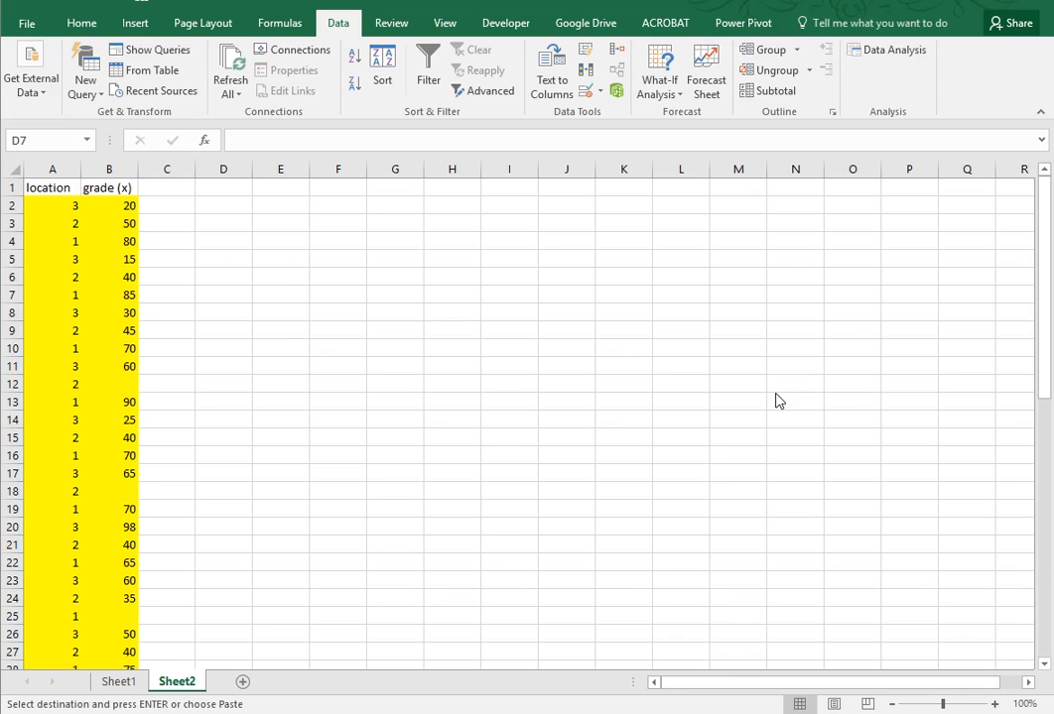
Begin selecting the location and grade table in columns A and B
click(222, 293)
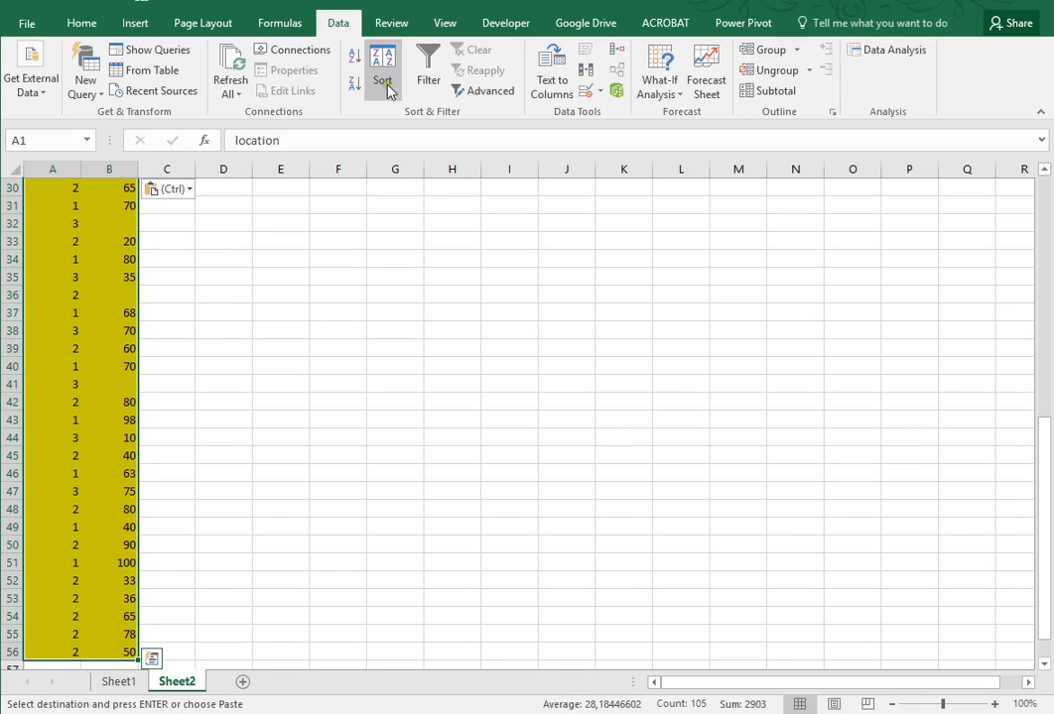
Sort by location and move each location's grades into columns E, F and G
click(381, 71)
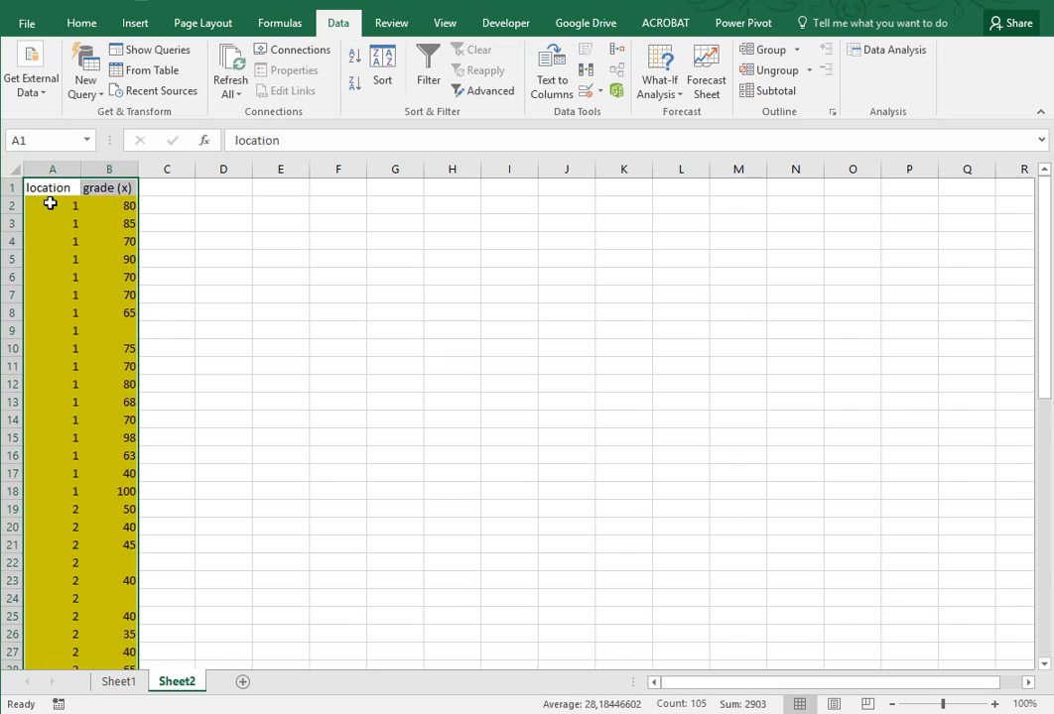
drag(109, 204, 109, 294)
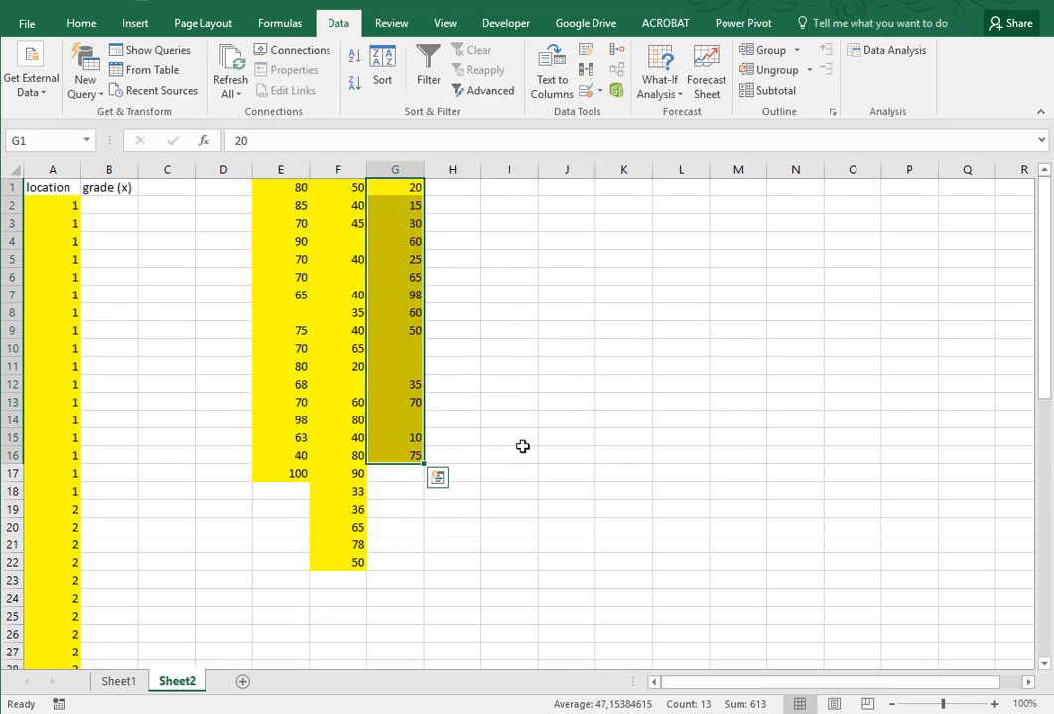
click(508, 454)
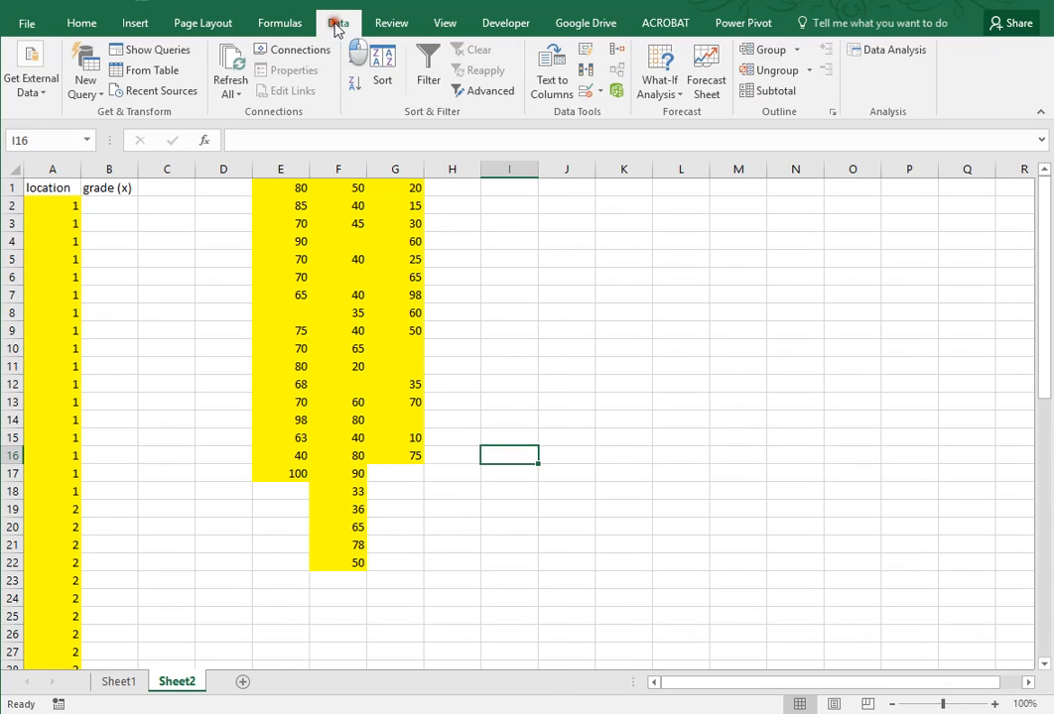
mouse_move(869, 72)
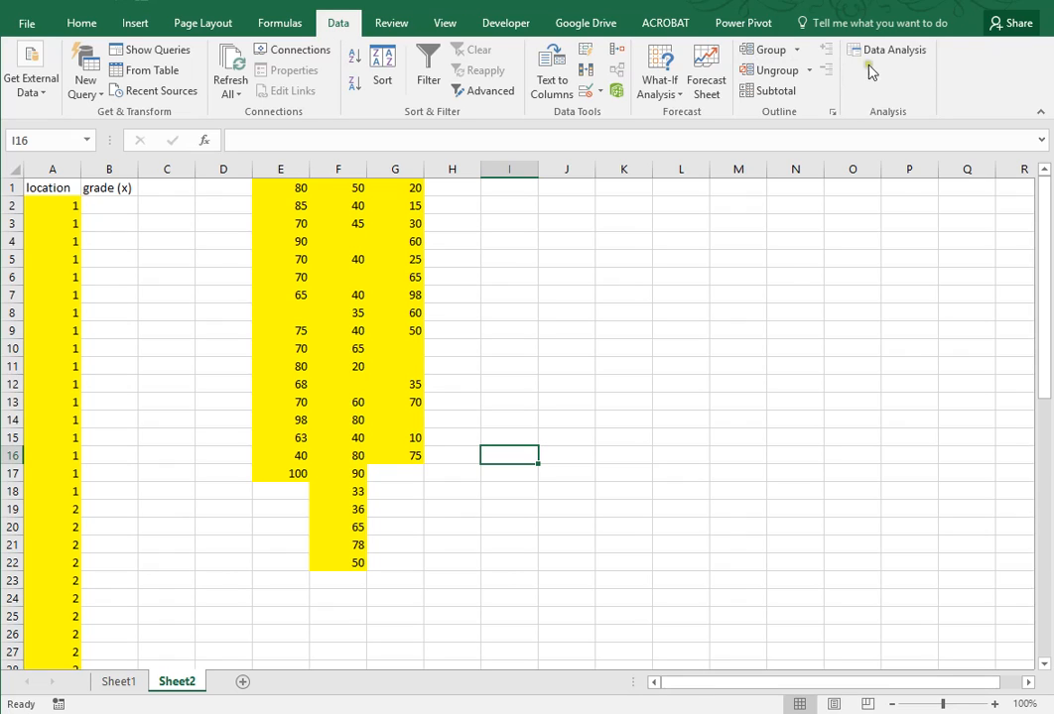
Choose Anova: Single Factor from the Data Analysis tools list
click(889, 50)
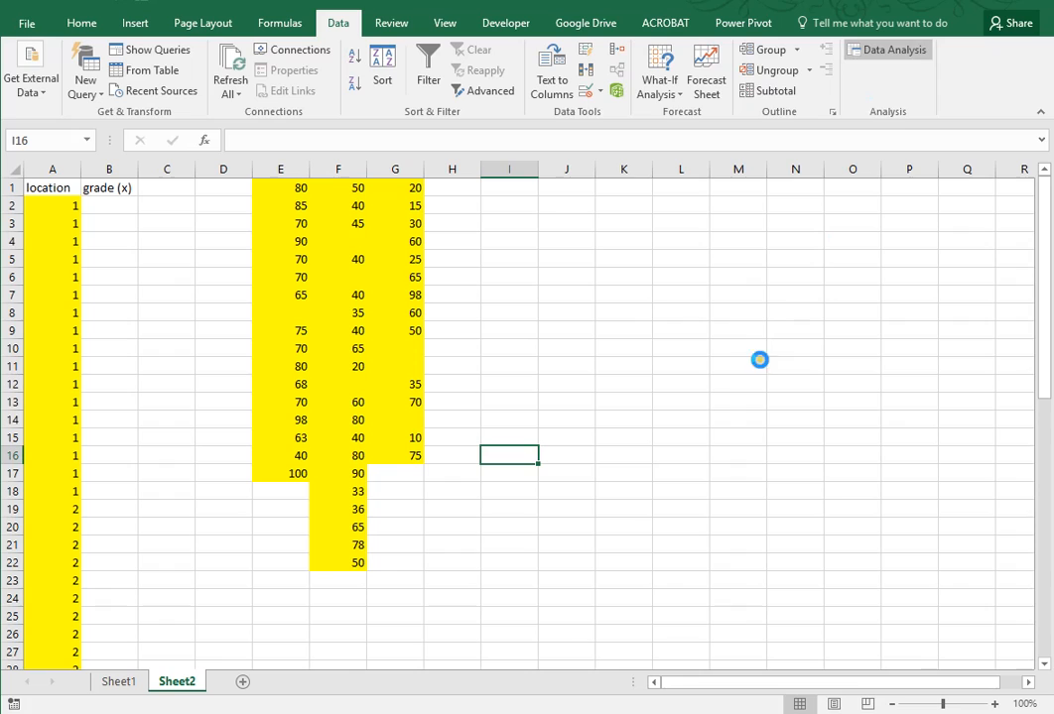
click(885, 50)
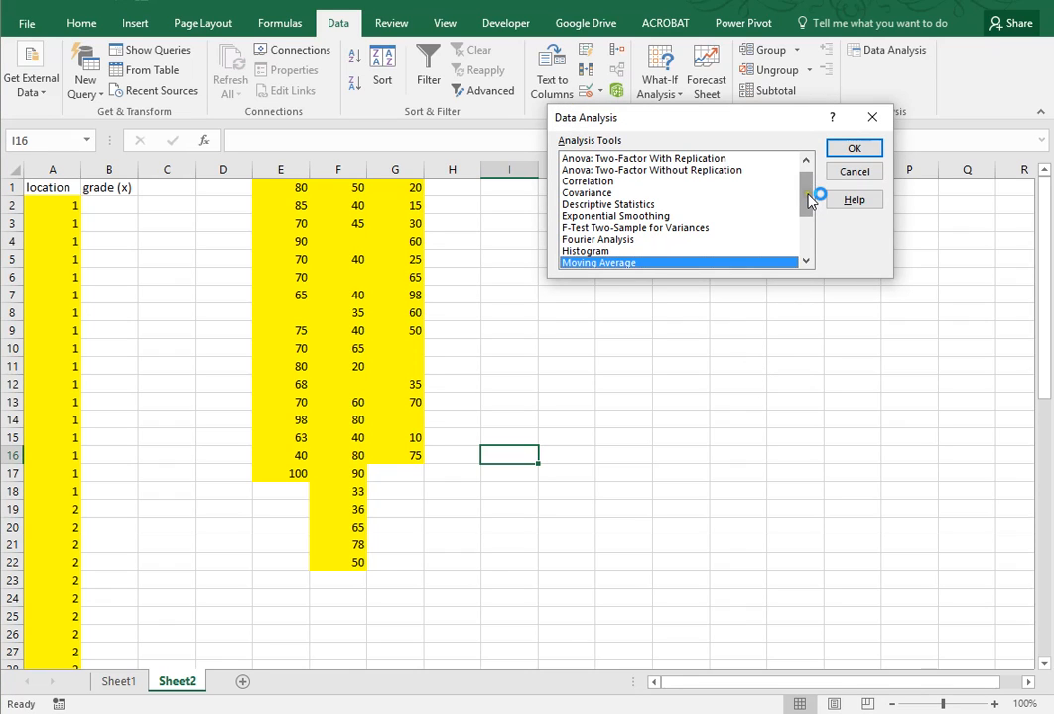
scroll(up, 3)
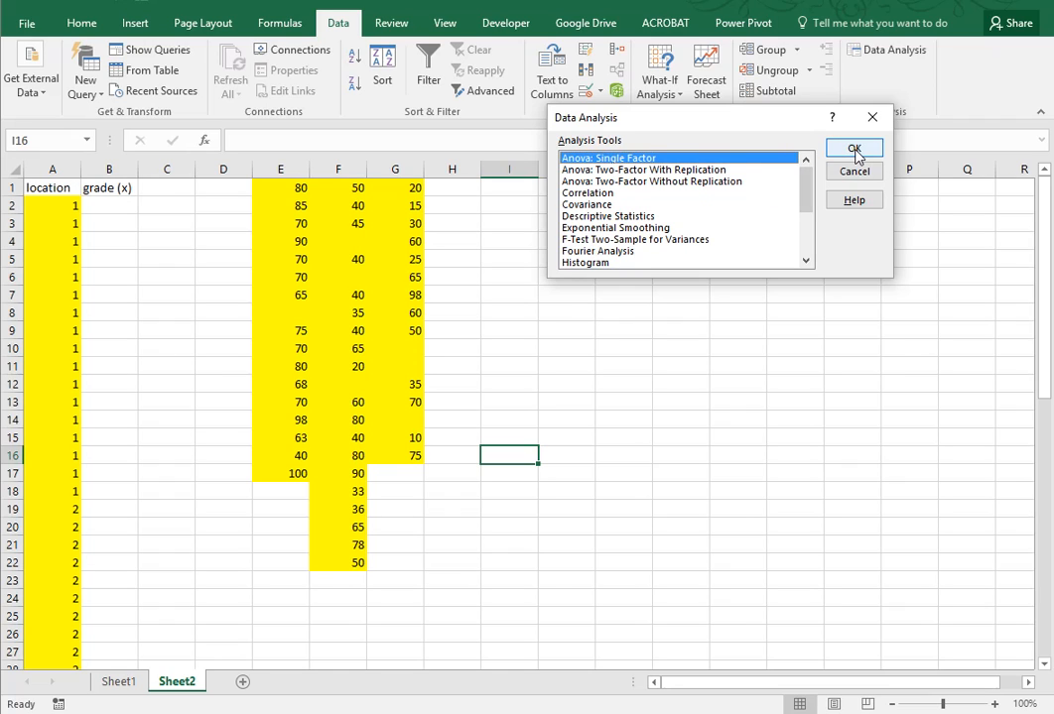
click(853, 149)
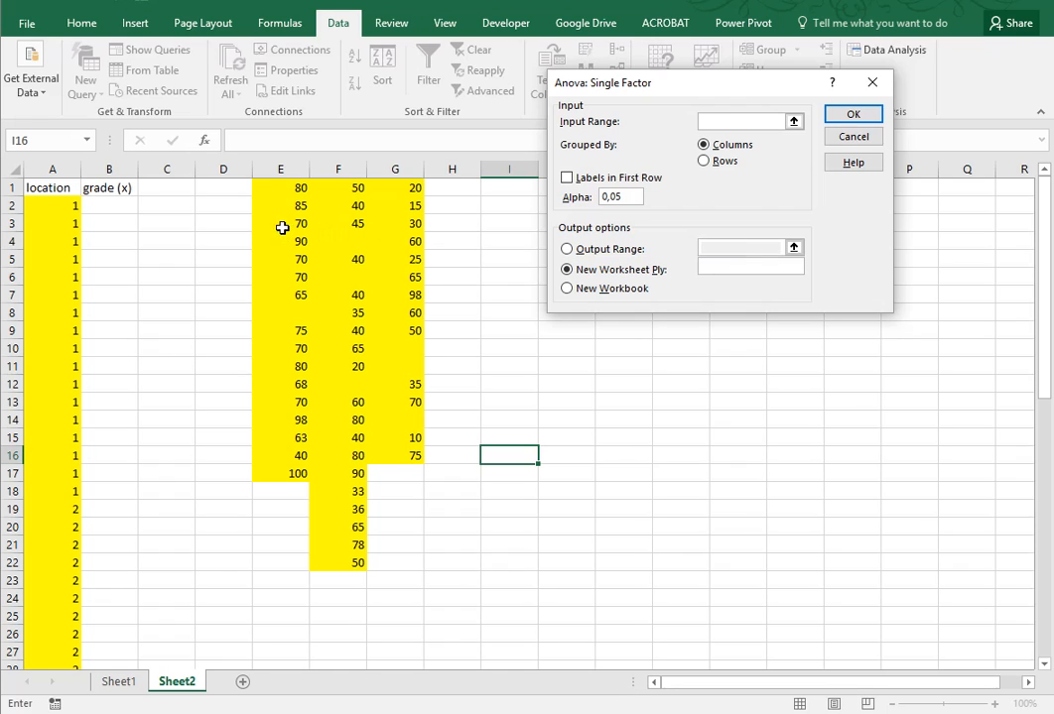
Use $E$1:$G$22 as input grouped by columns, with output placed on this sheet beside the data
drag(280, 186, 407, 454)
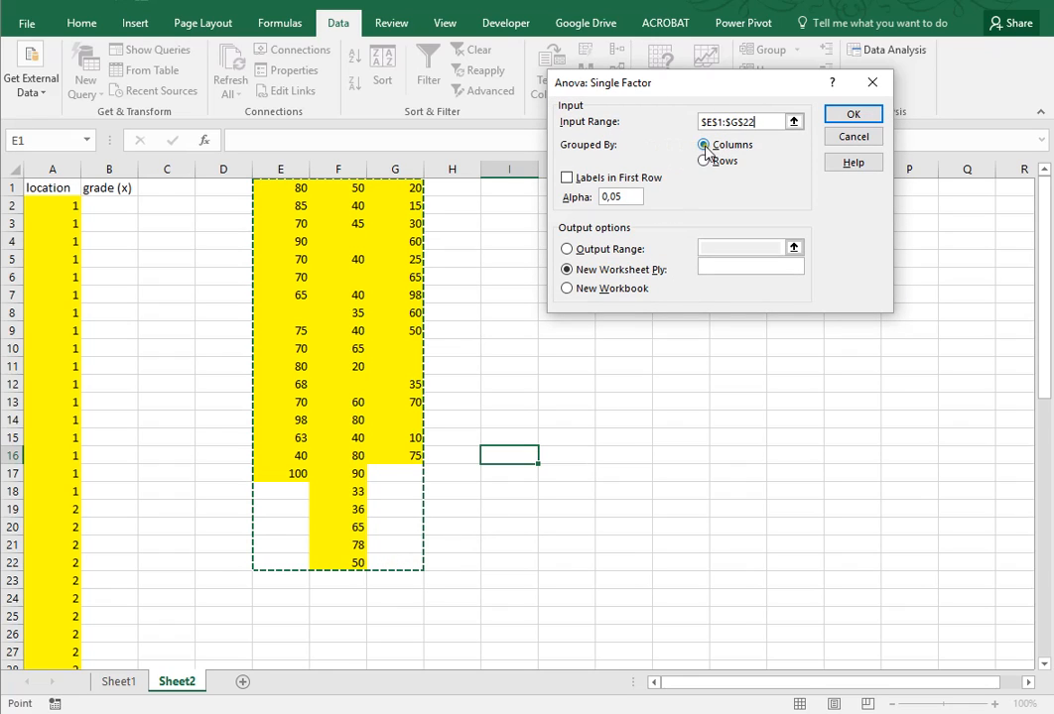
click(704, 145)
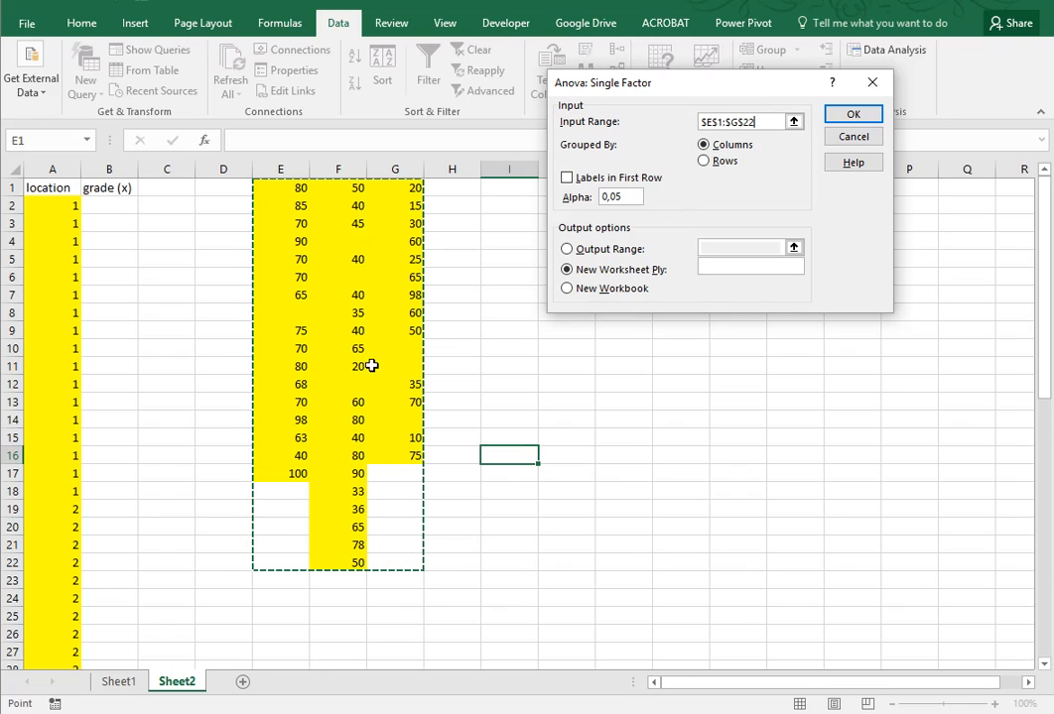
mouse_move(682, 214)
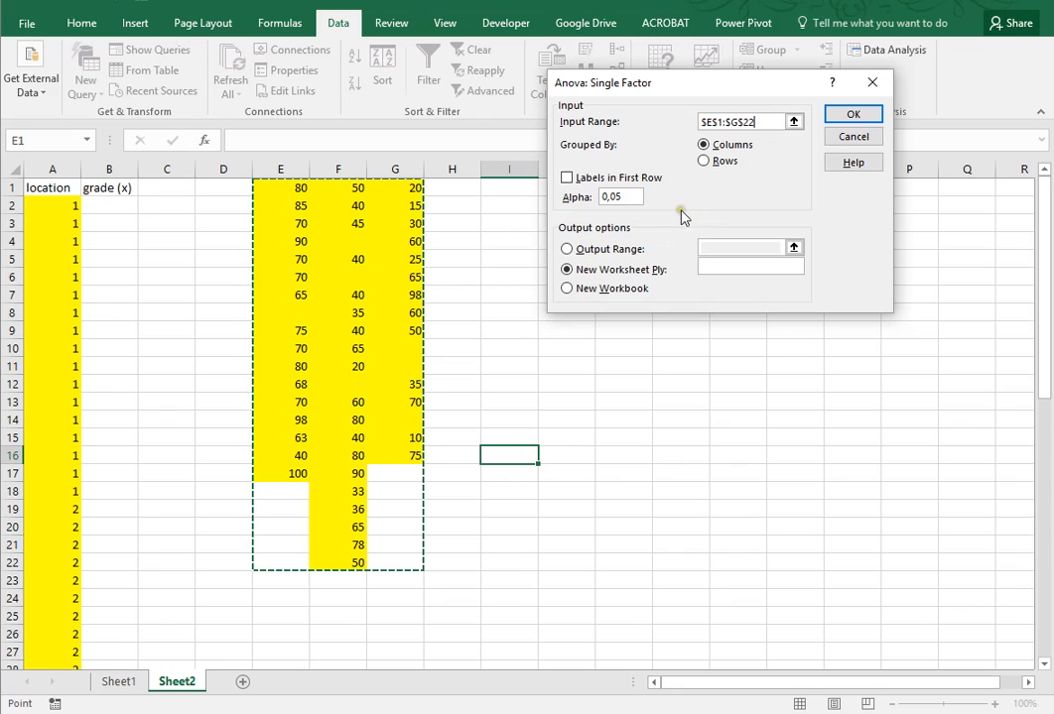
mouse_move(647, 197)
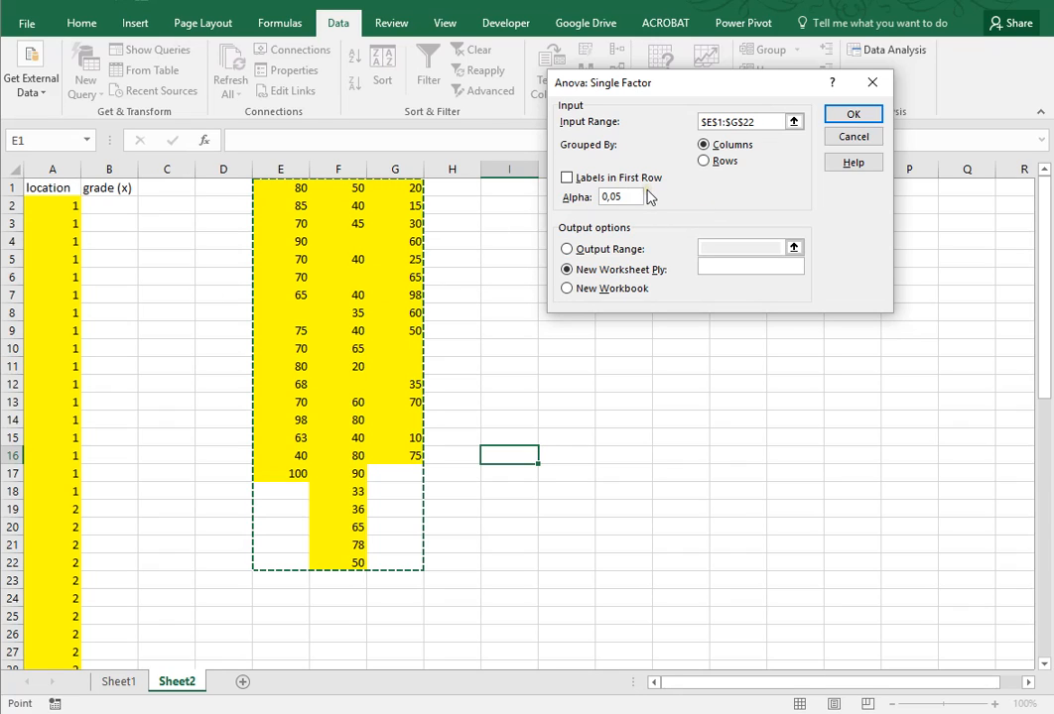
mouse_move(500, 254)
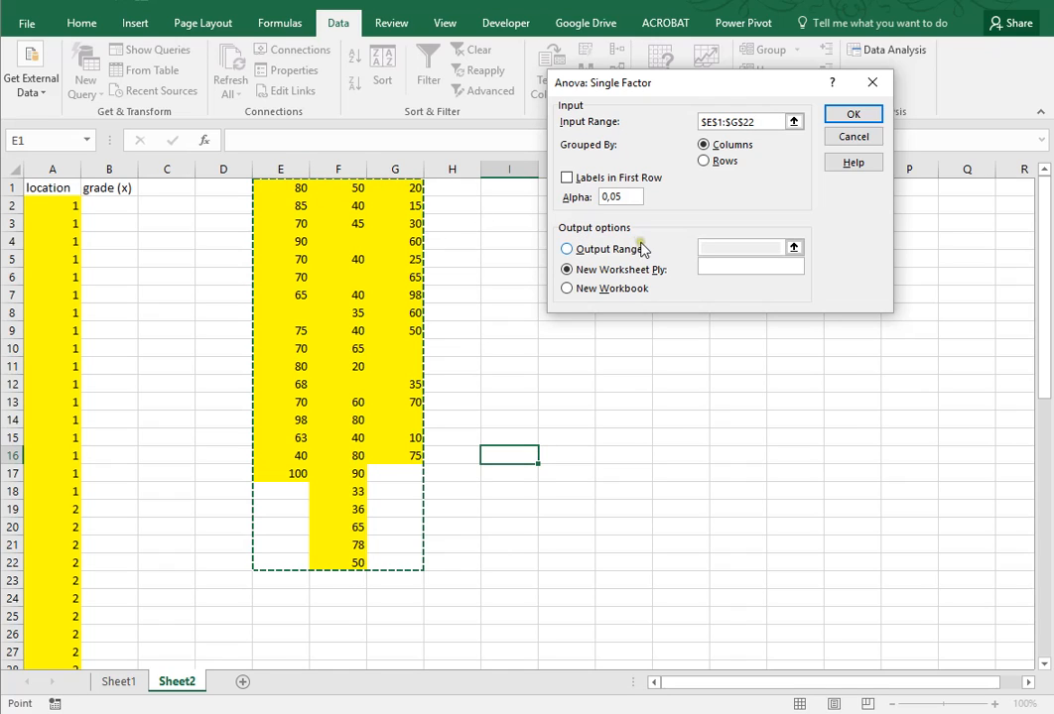
click(566, 248)
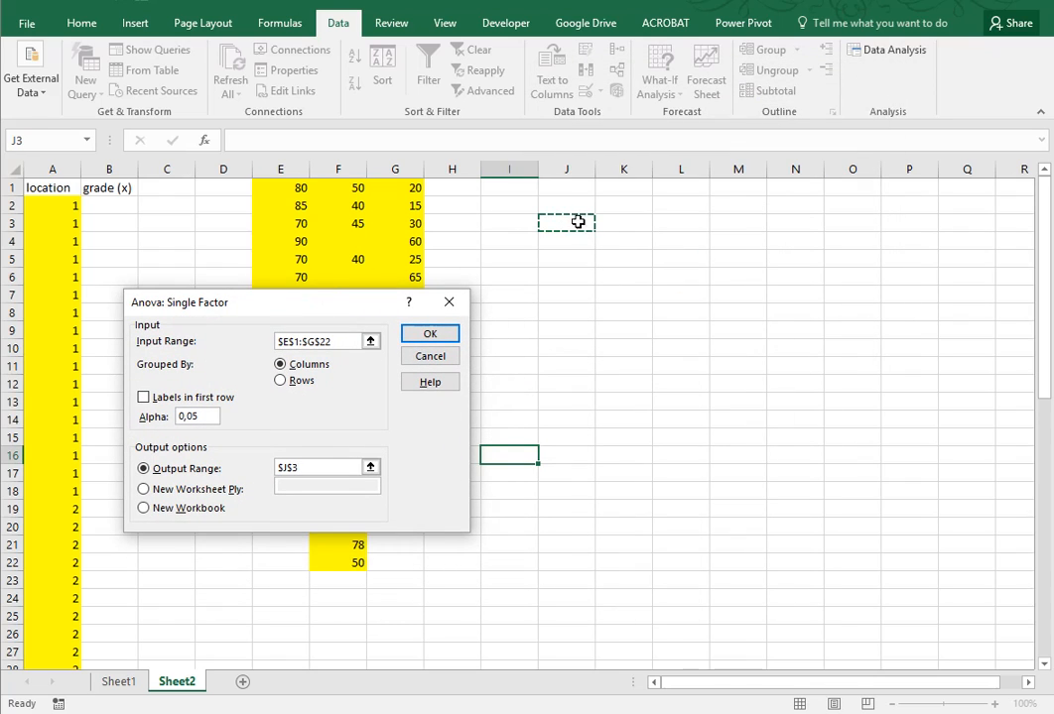
mouse_move(984, 405)
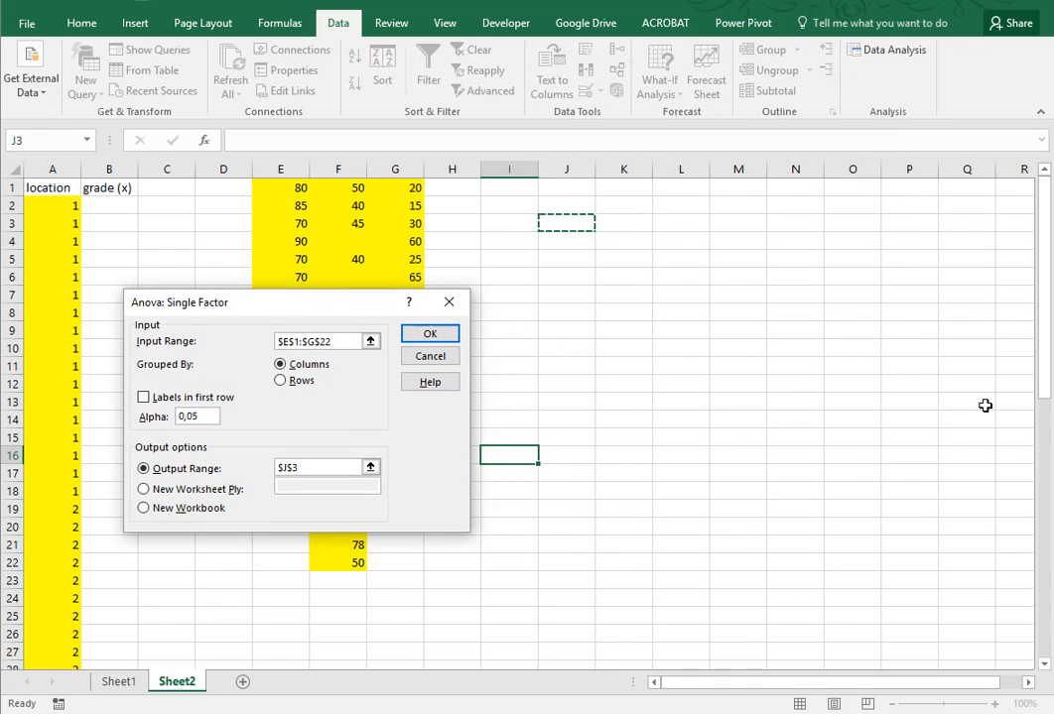
mouse_move(544, 424)
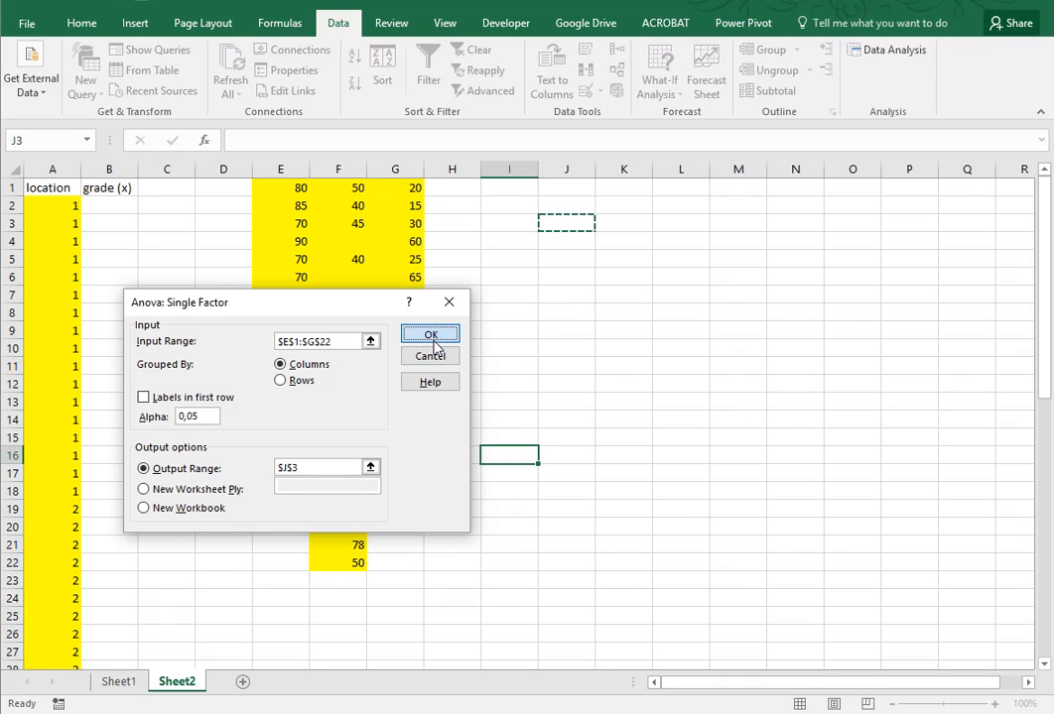
Run the ANOVA and inspect SS, df, P-value 0.001 and F crit in the output table
click(429, 333)
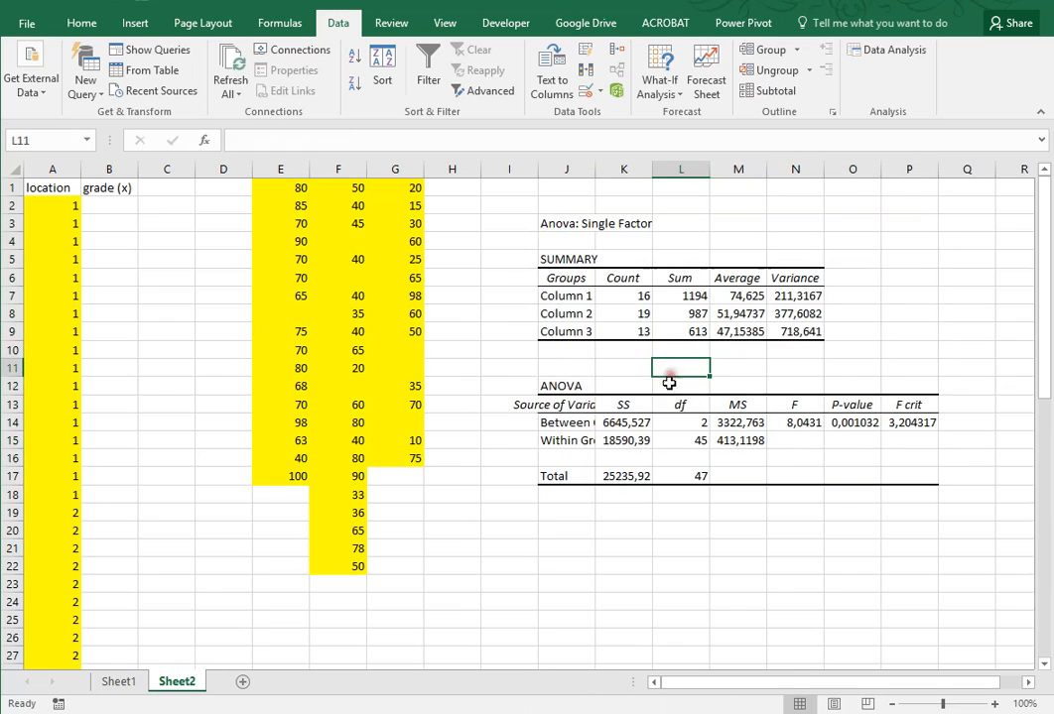
mouse_move(678, 270)
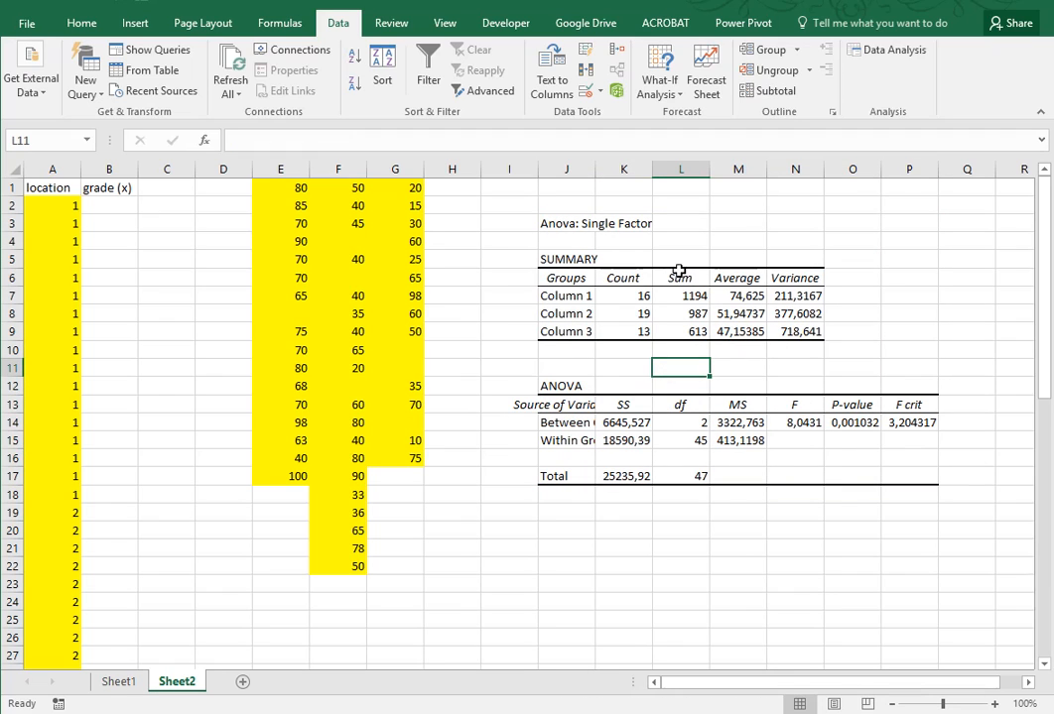
mouse_move(738, 276)
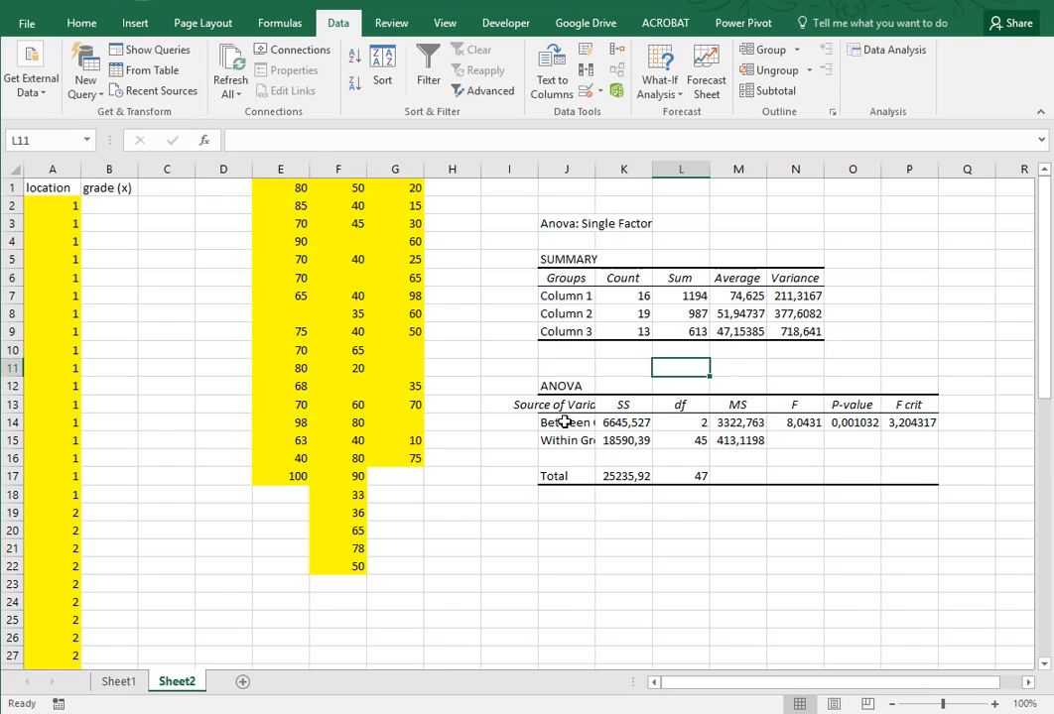
click(623, 422)
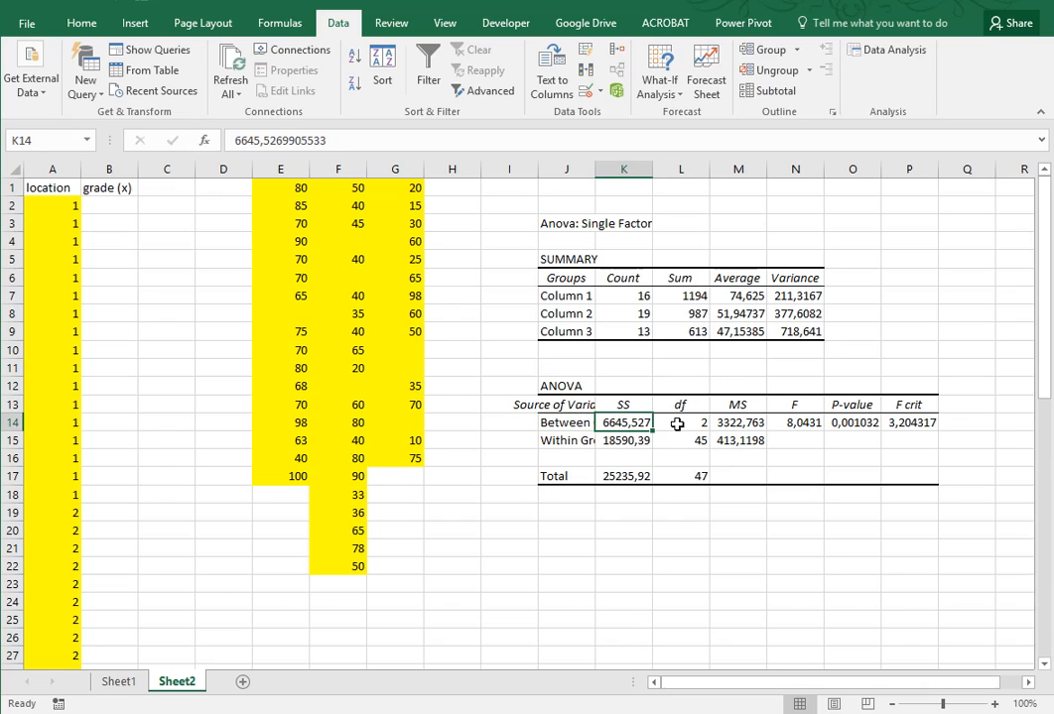
click(680, 423)
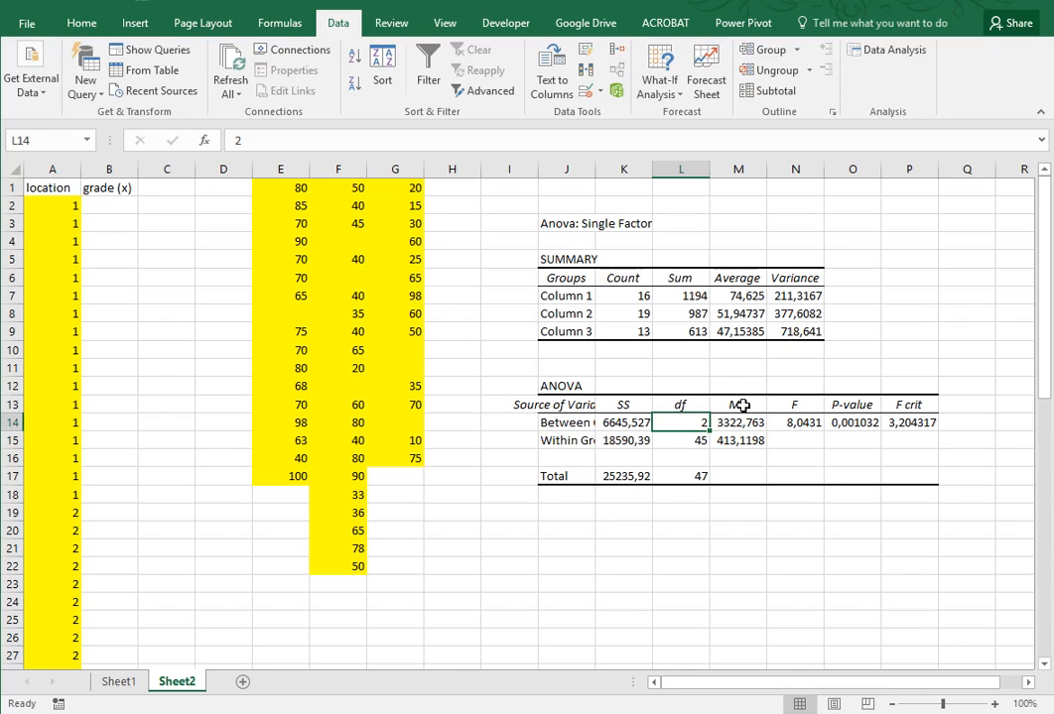
click(794, 405)
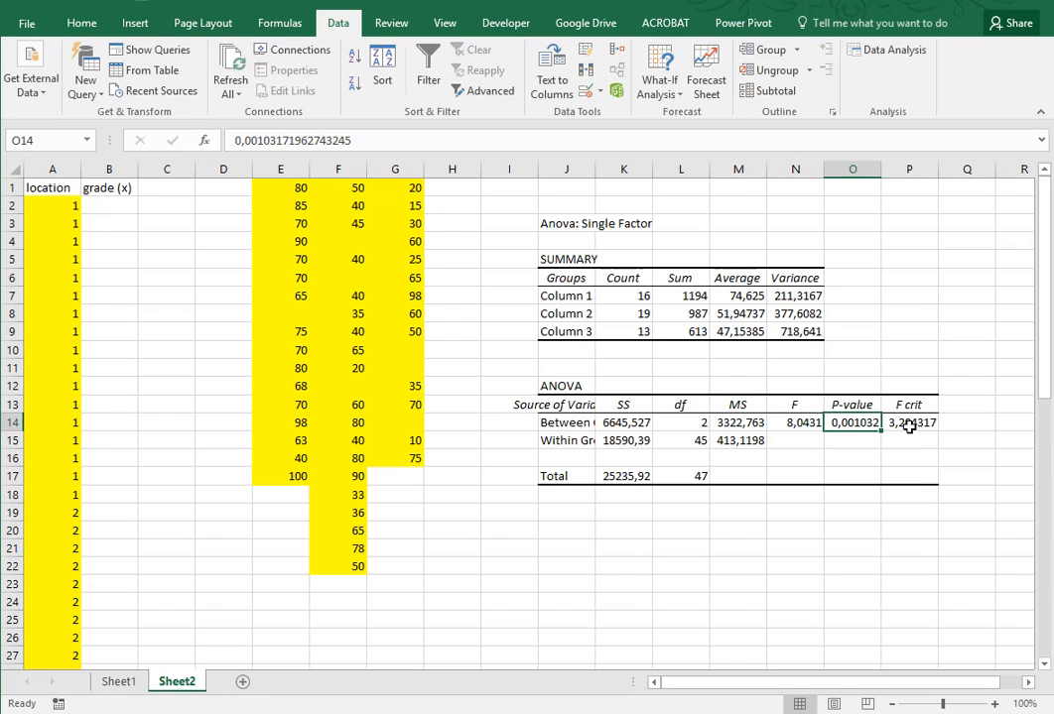
click(908, 423)
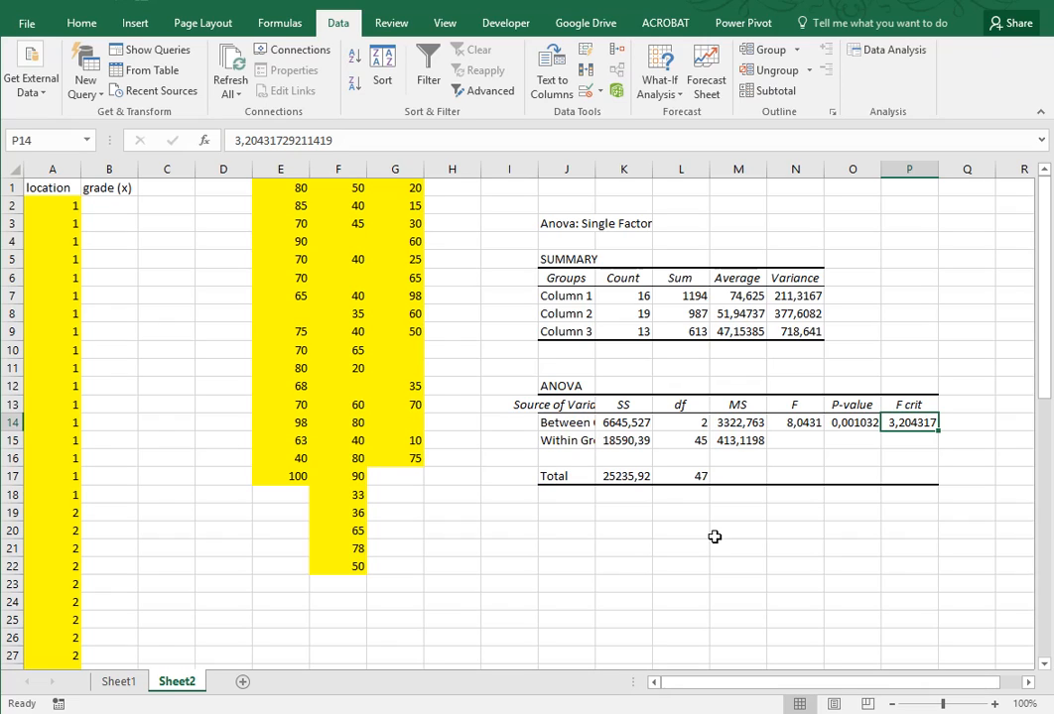
mouse_move(845, 437)
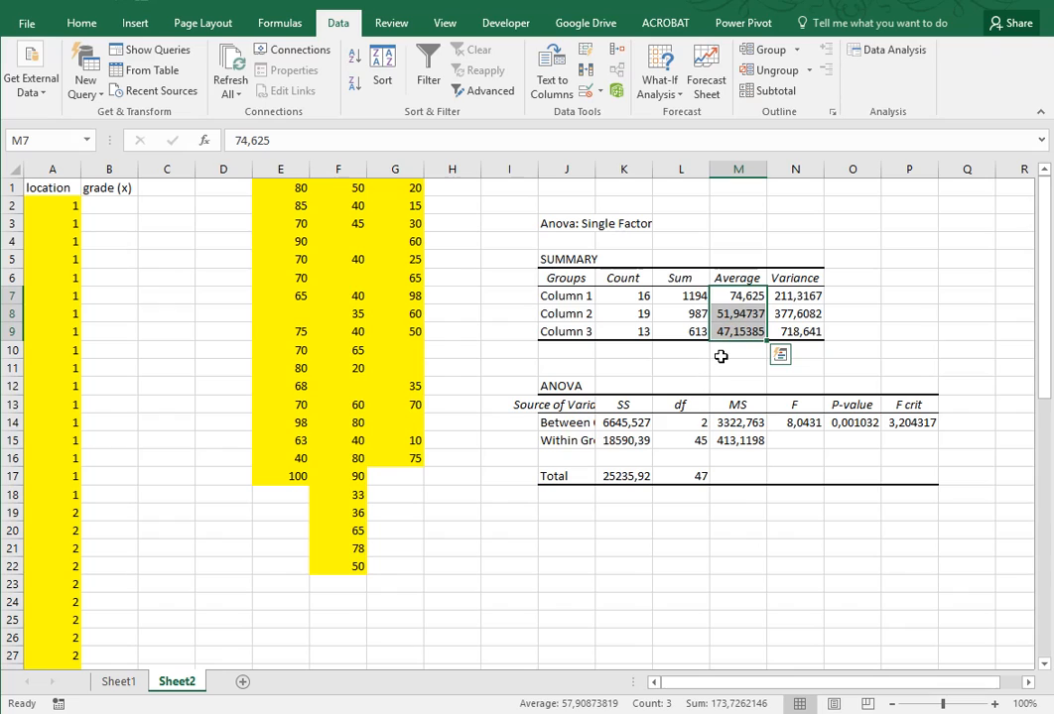
click(738, 349)
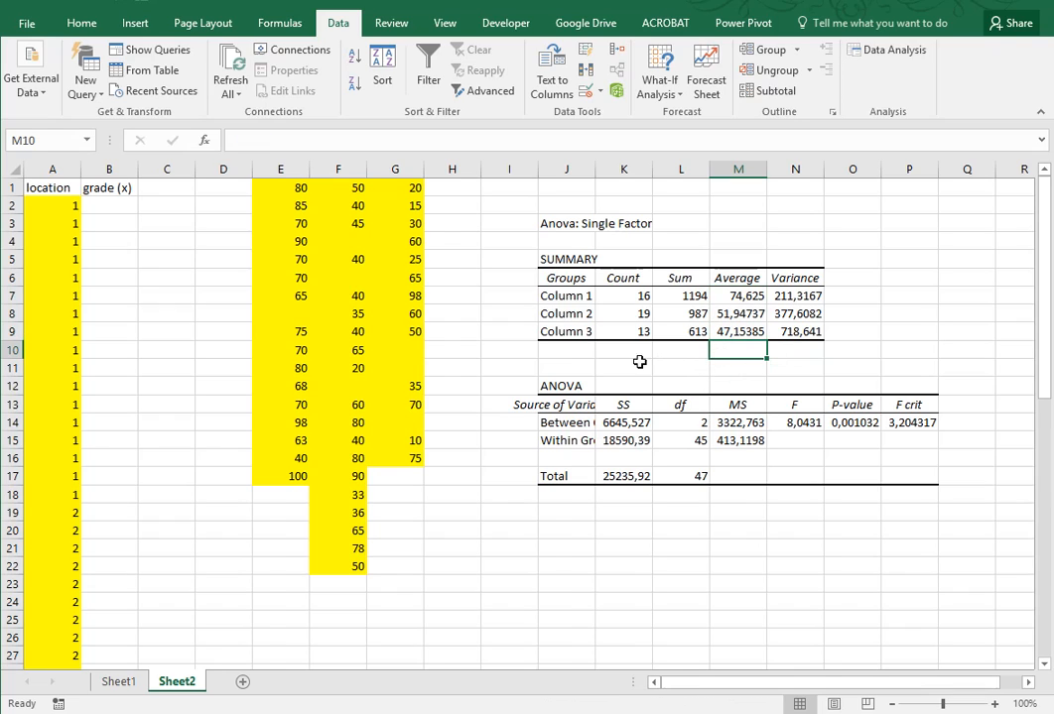